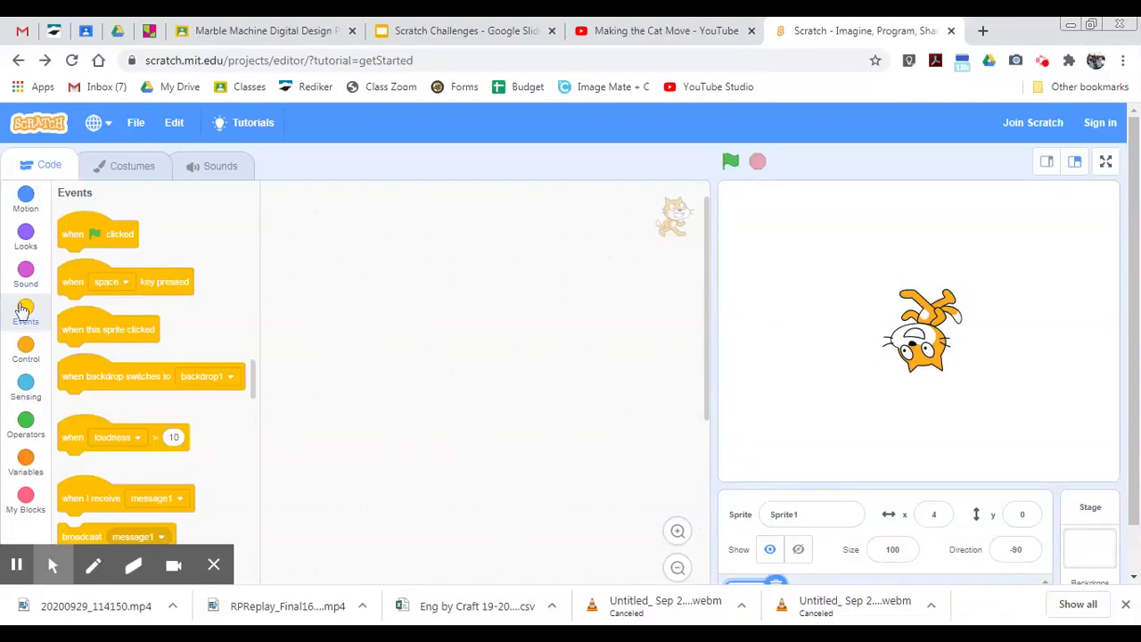
# - Start a script with a green-flag block and a forever loop attached beneath it
pyautogui.moveTo(98, 234); pyautogui.dragTo(307, 210)
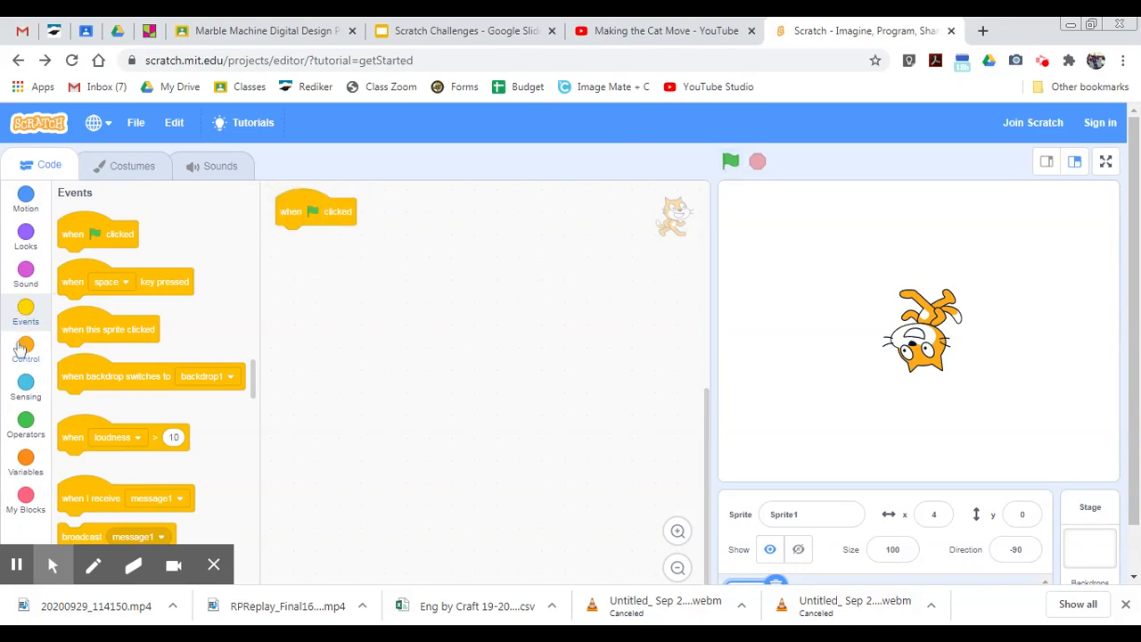
pyautogui.click(24, 347)
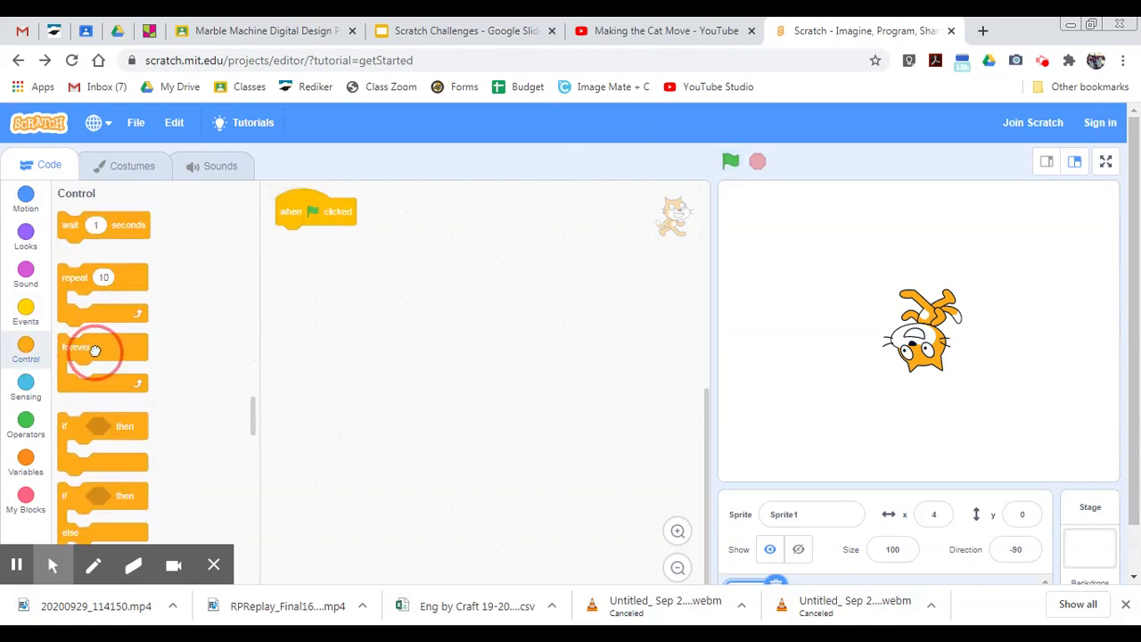
pyautogui.moveTo(93, 348); pyautogui.dragTo(294, 239)
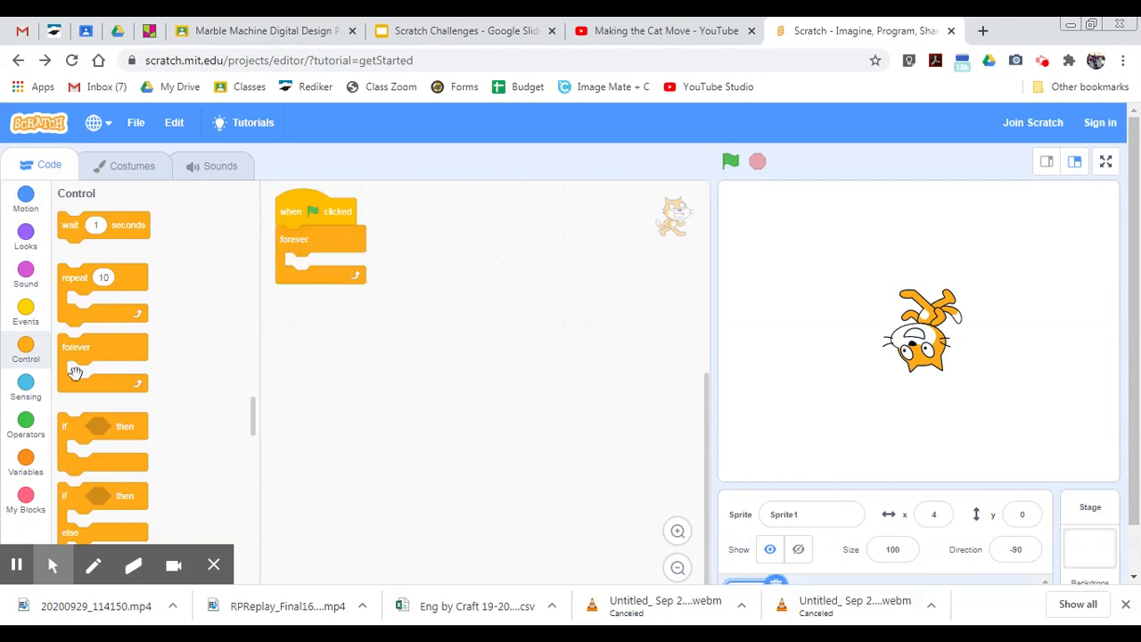
# - Nest an if-then block in the forever loop with a key-pressed condition in its slot
pyautogui.click(25, 389)
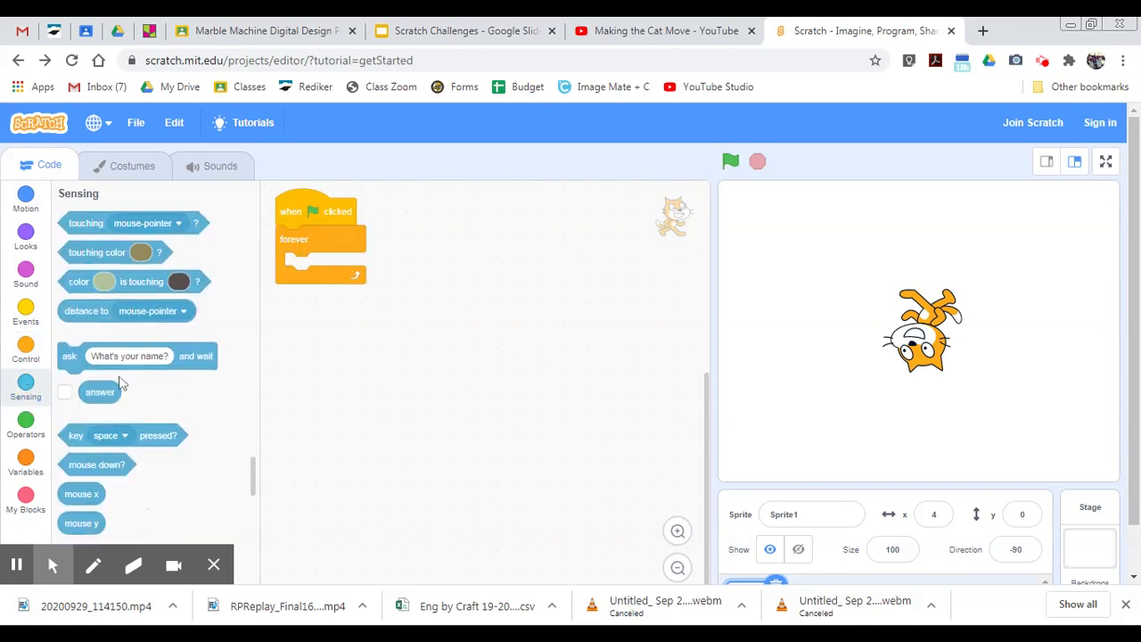
pyautogui.moveTo(85, 453)
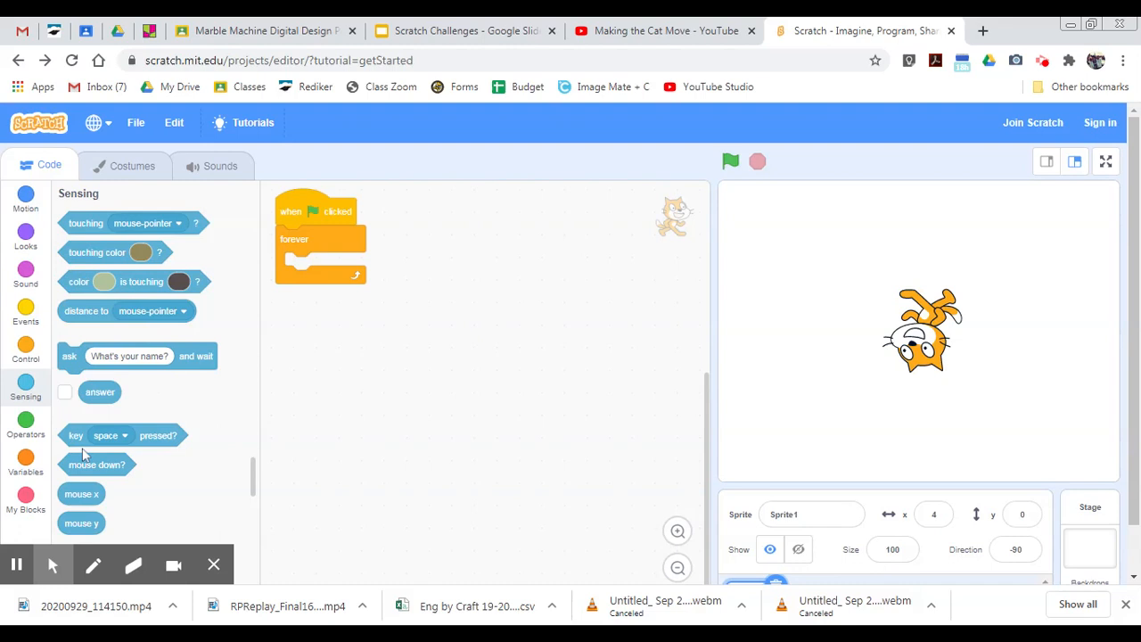
pyautogui.moveTo(121, 435); pyautogui.dragTo(521, 296)
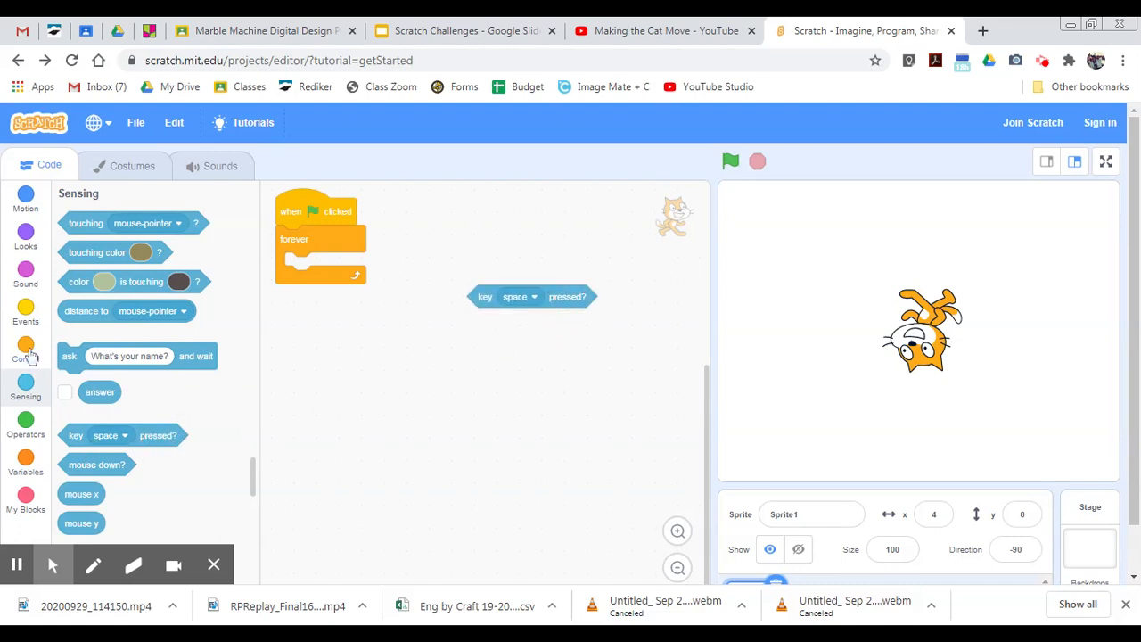
pyautogui.click(25, 350)
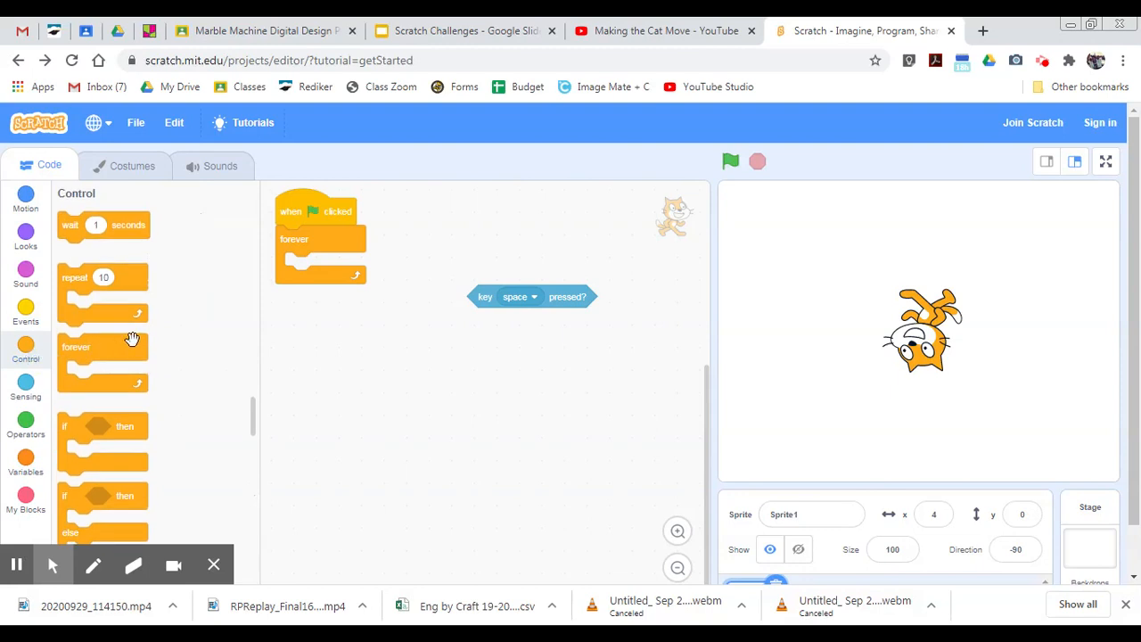
pyautogui.moveTo(104, 436); pyautogui.dragTo(199, 406)
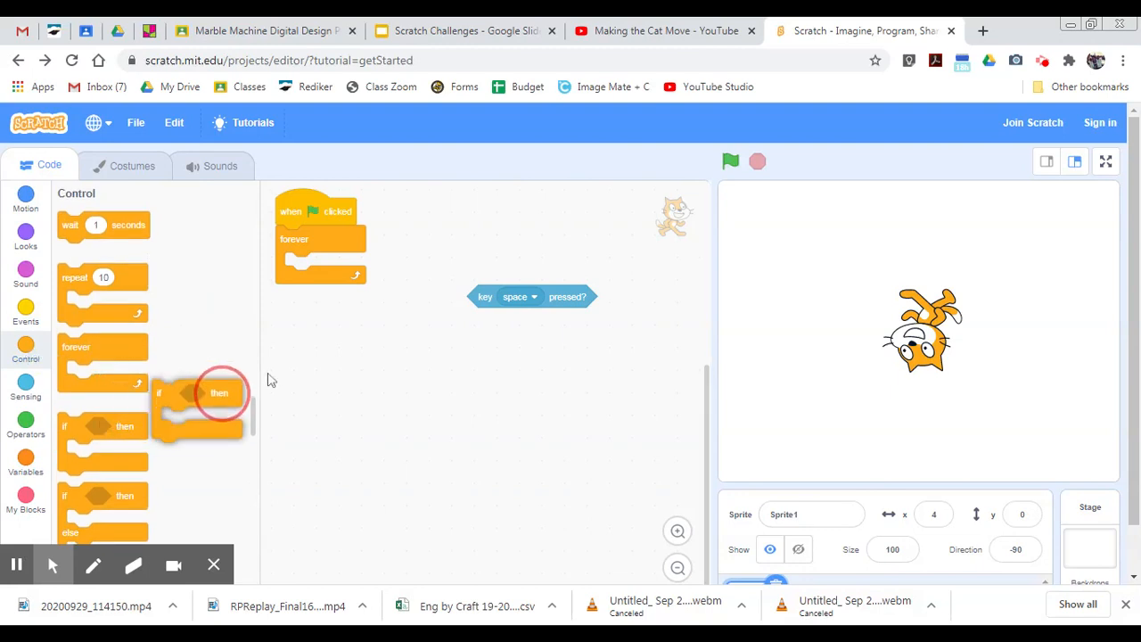
pyautogui.moveTo(196, 407); pyautogui.dragTo(325, 266)
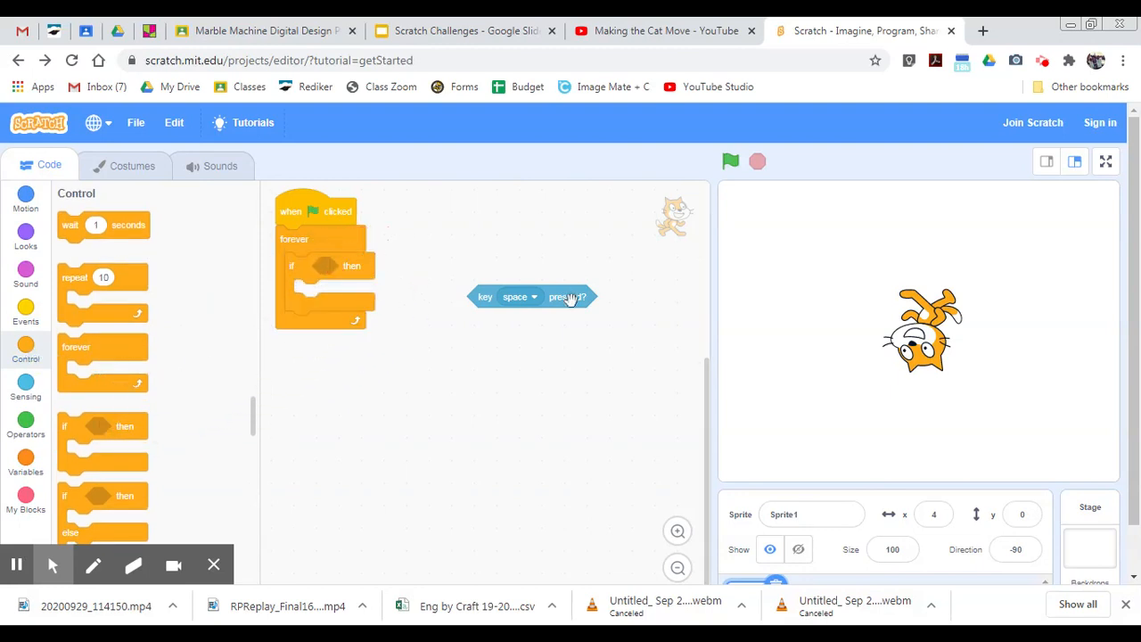
pyautogui.moveTo(532, 296); pyautogui.dragTo(360, 265)
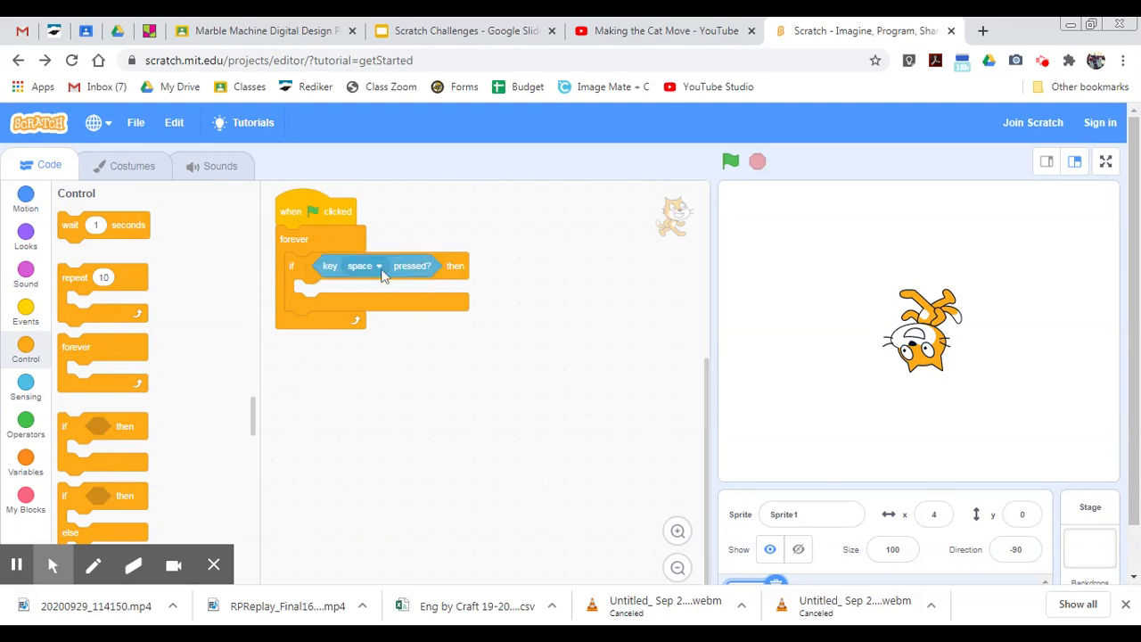
pyautogui.click(360, 266)
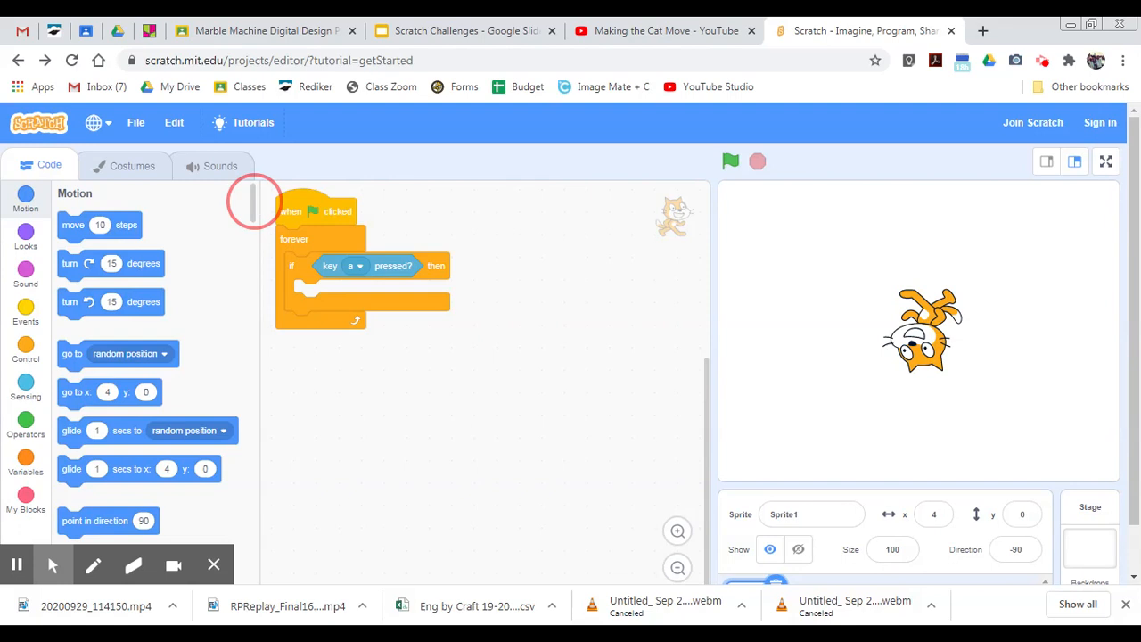
# - Have the 'a' key if block change x by -10, then run the script to test the leftward move
pyautogui.scroll(-3)
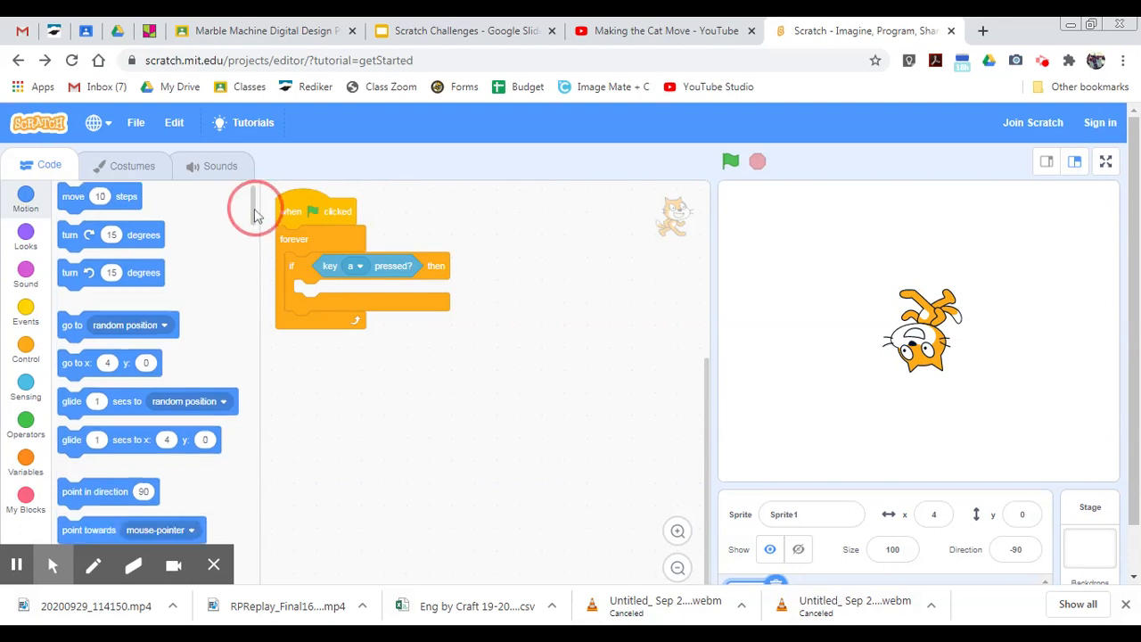
pyautogui.scroll(-3)
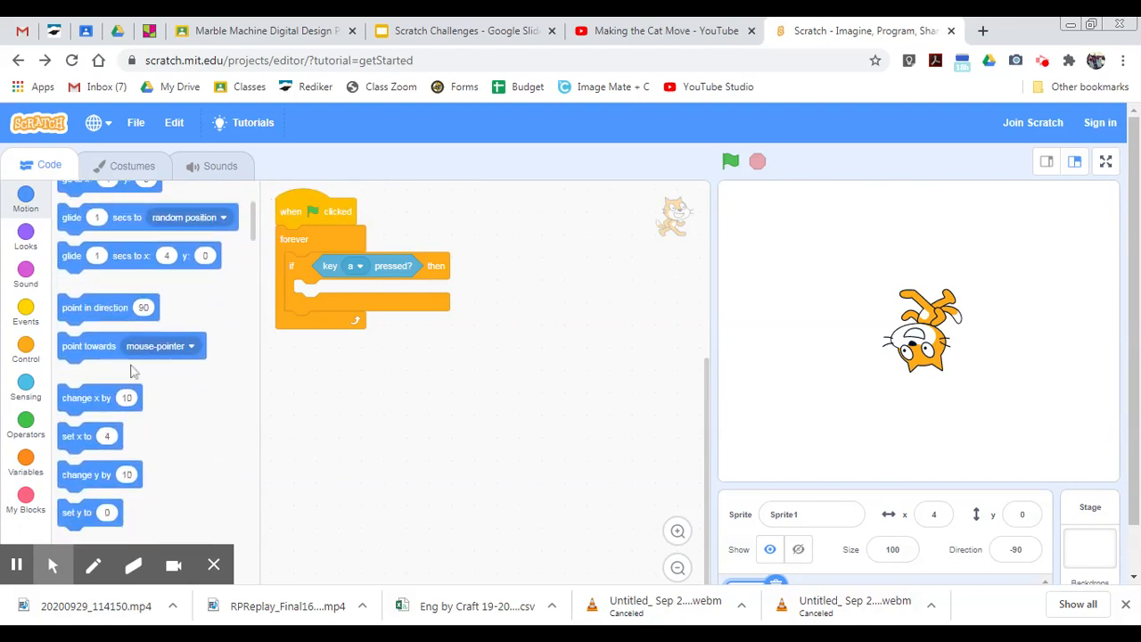
pyautogui.moveTo(86, 398); pyautogui.dragTo(338, 283)
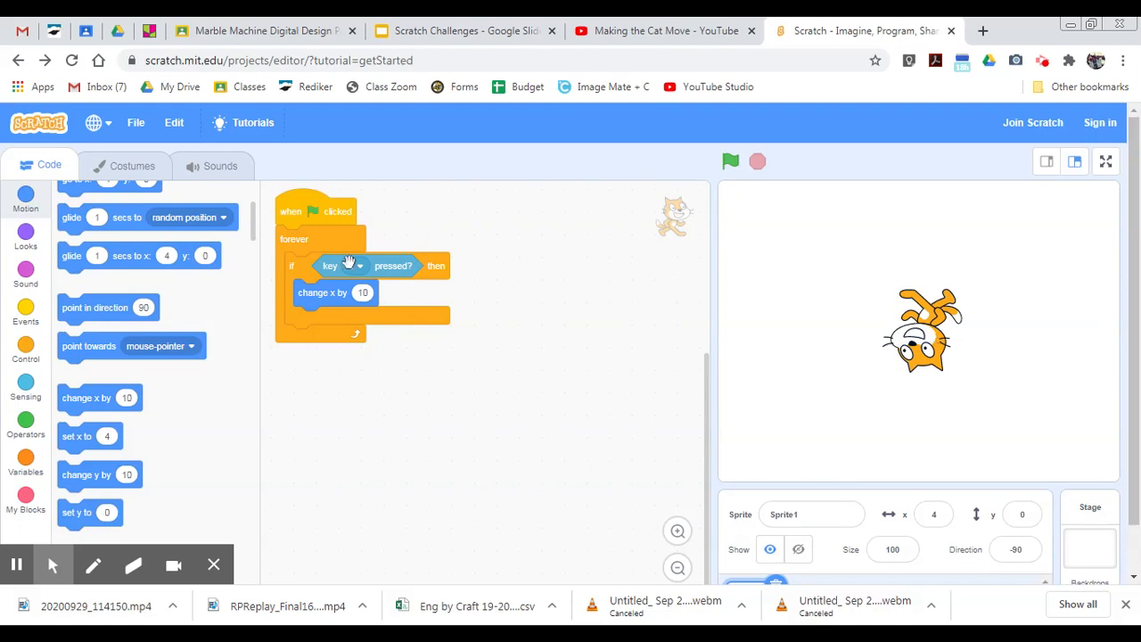
pyautogui.click(348, 266)
pyautogui.write('-10')
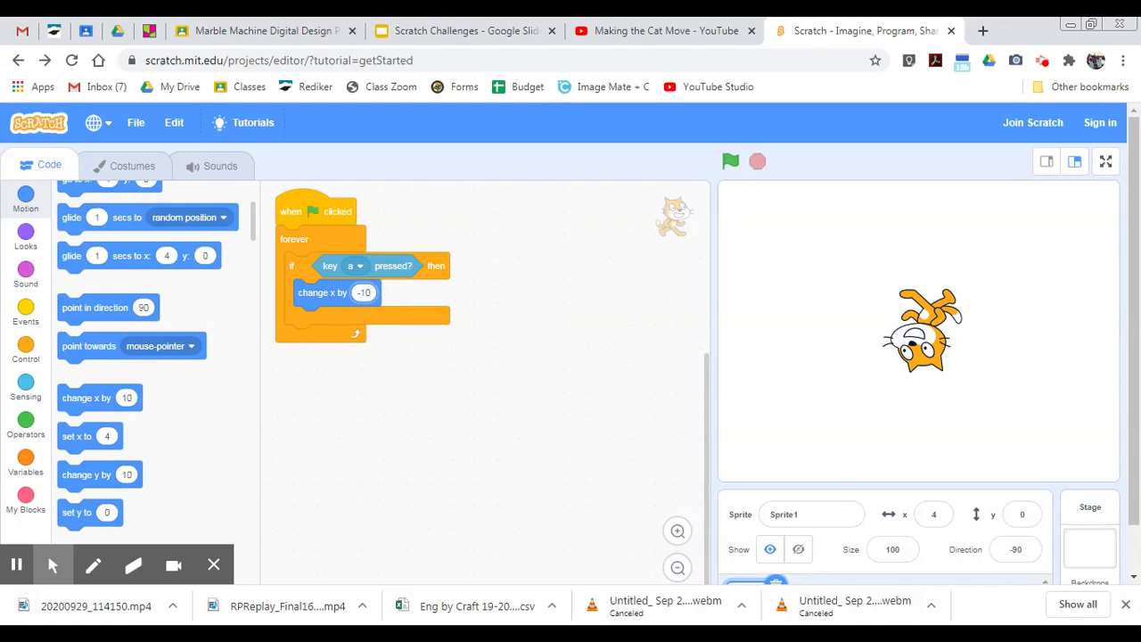
pyautogui.click(322, 214)
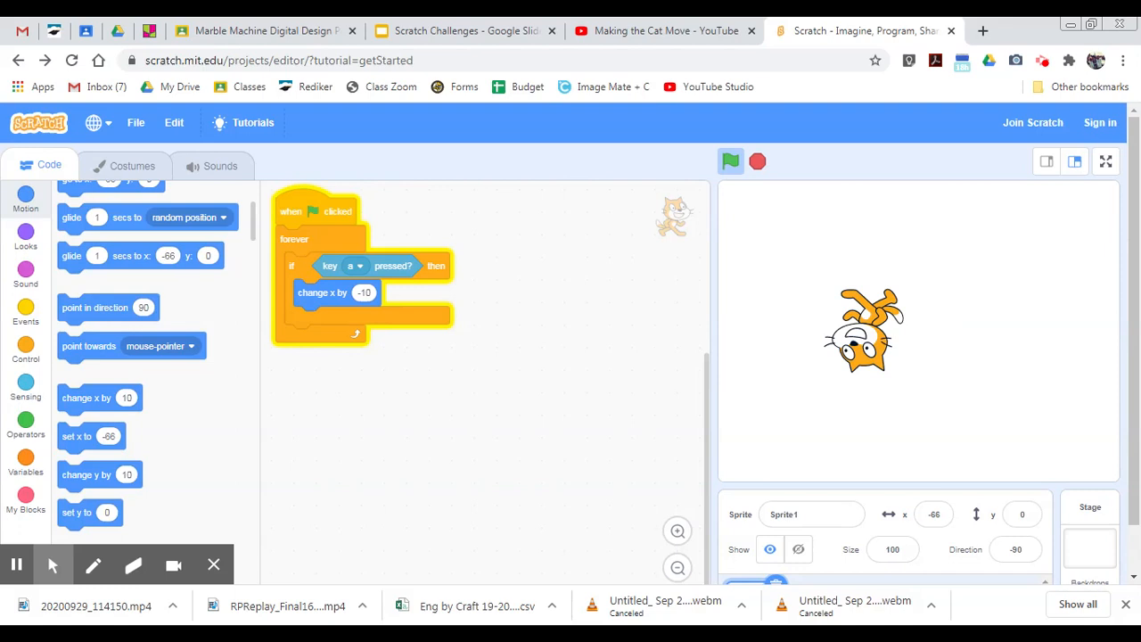
pyautogui.click(25, 353)
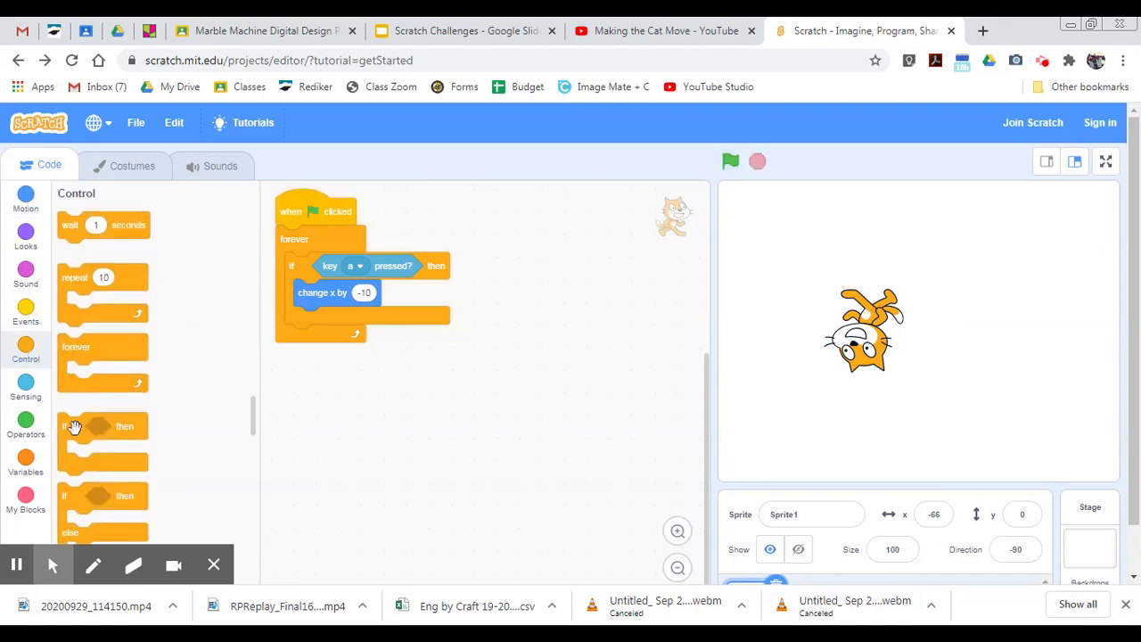
# - Add a second if-then block in the loop checking whether the 'w' key is pressed
pyautogui.moveTo(104, 426); pyautogui.dragTo(324, 360)
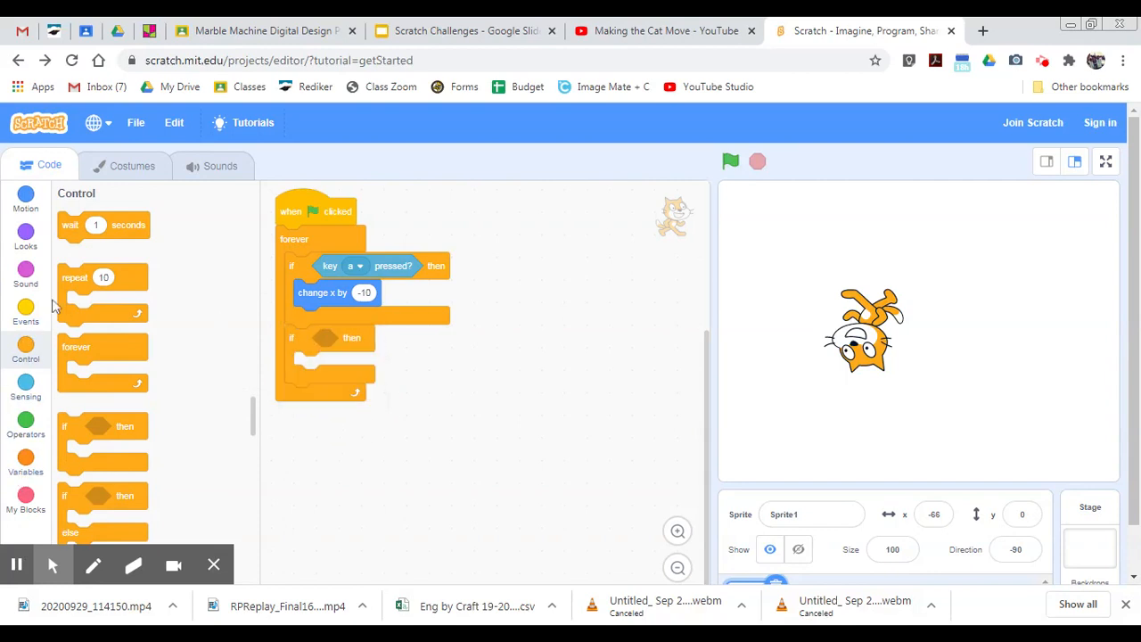
pyautogui.click(25, 383)
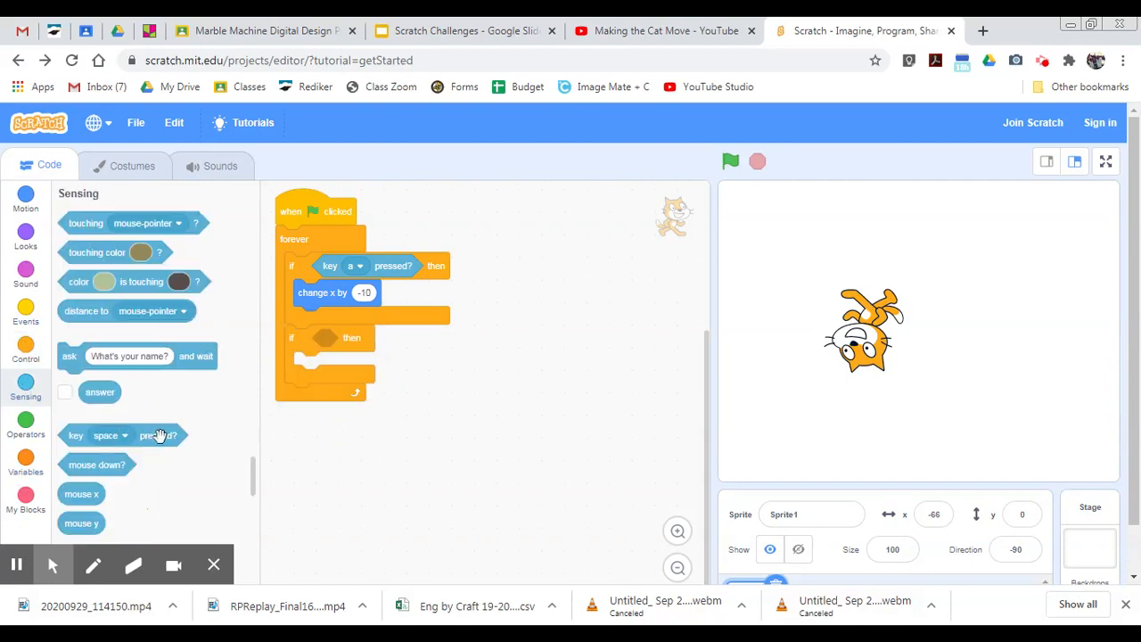
pyautogui.click(360, 337)
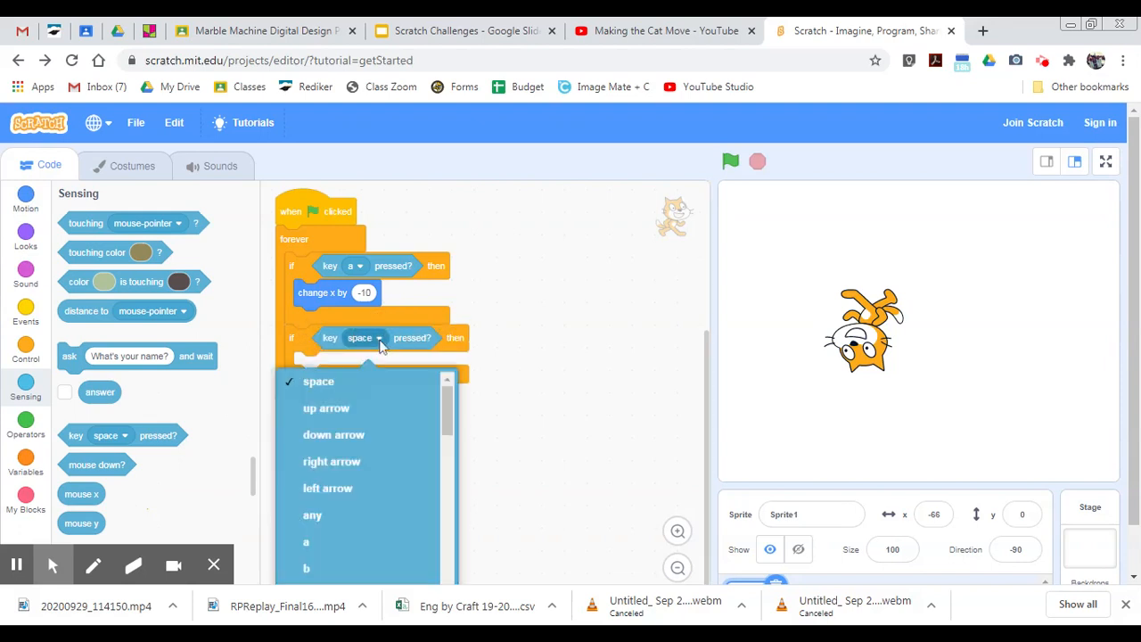
pyautogui.scroll(-3)
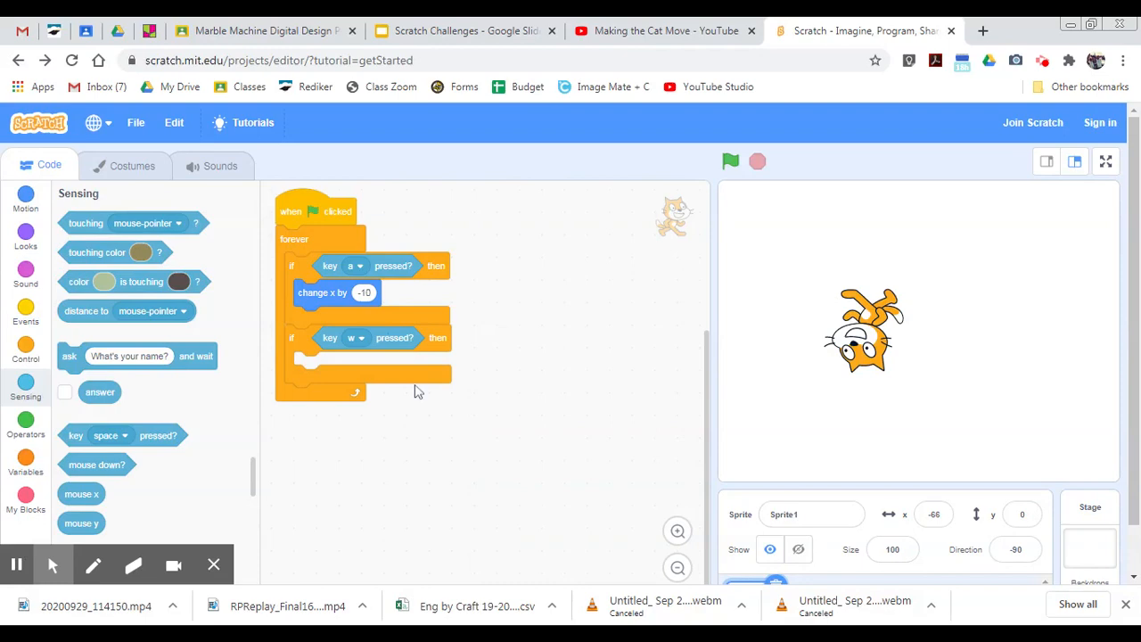
# - Place a change y by 10 block inside the 'w' key condition
pyautogui.click(25, 194)
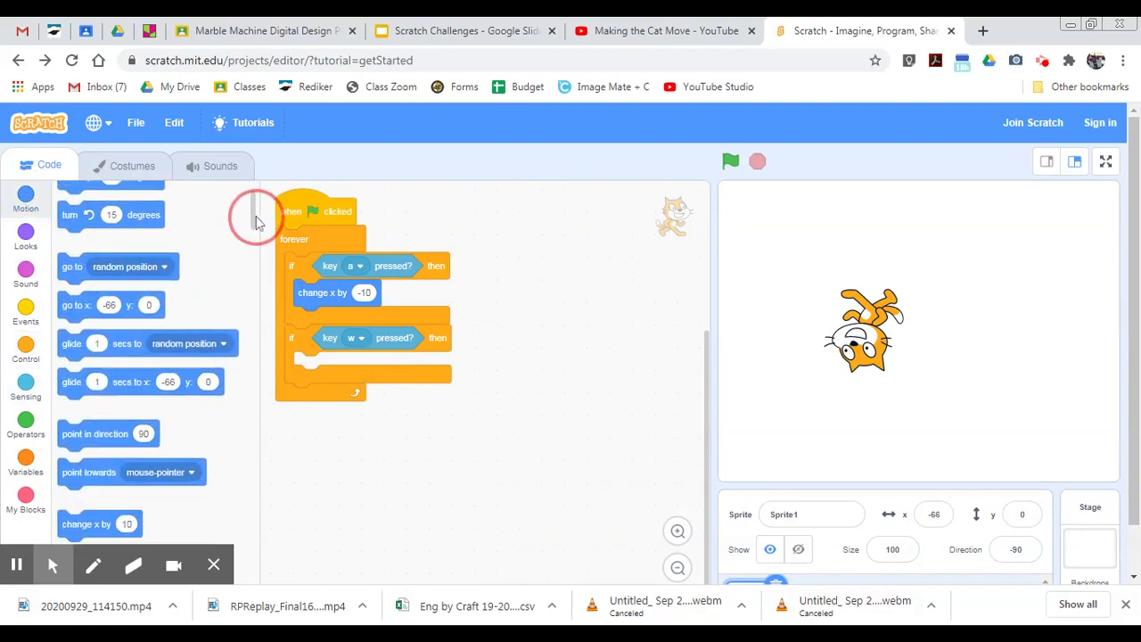
pyautogui.scroll(-3)
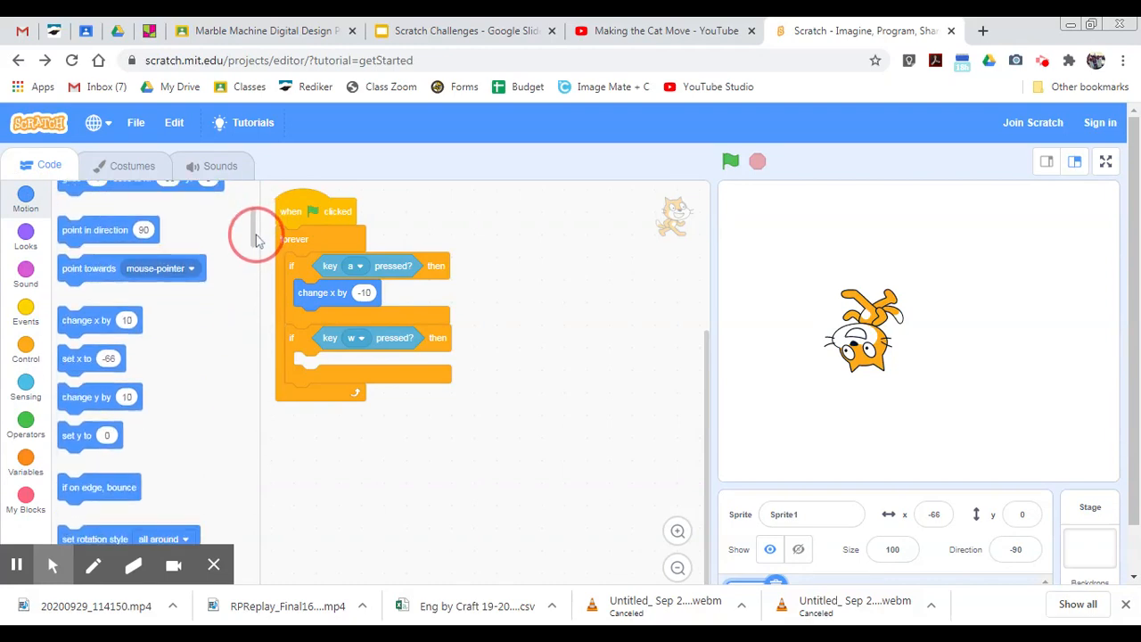
pyautogui.moveTo(93, 396); pyautogui.dragTo(294, 360)
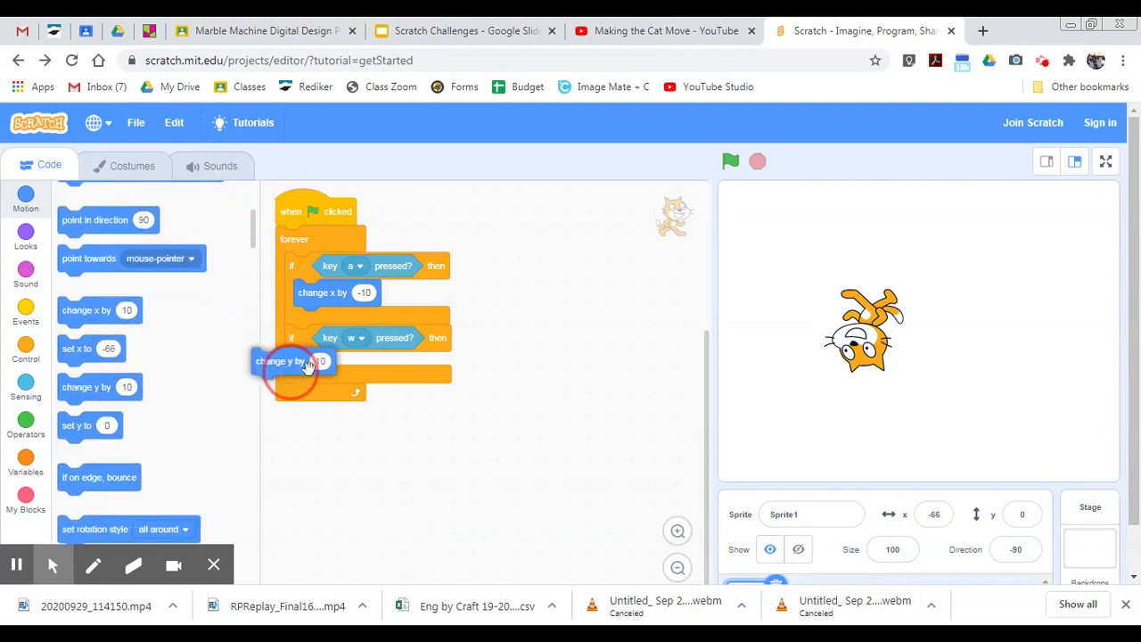
pyautogui.moveTo(294, 360); pyautogui.dragTo(335, 363)
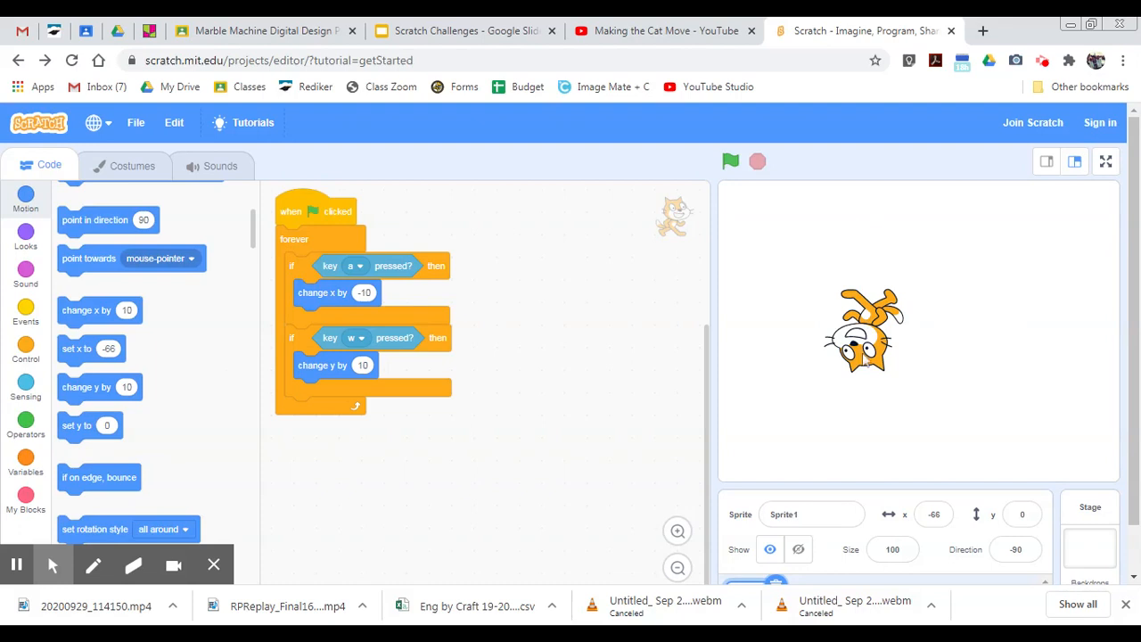
pyautogui.moveTo(832, 366)
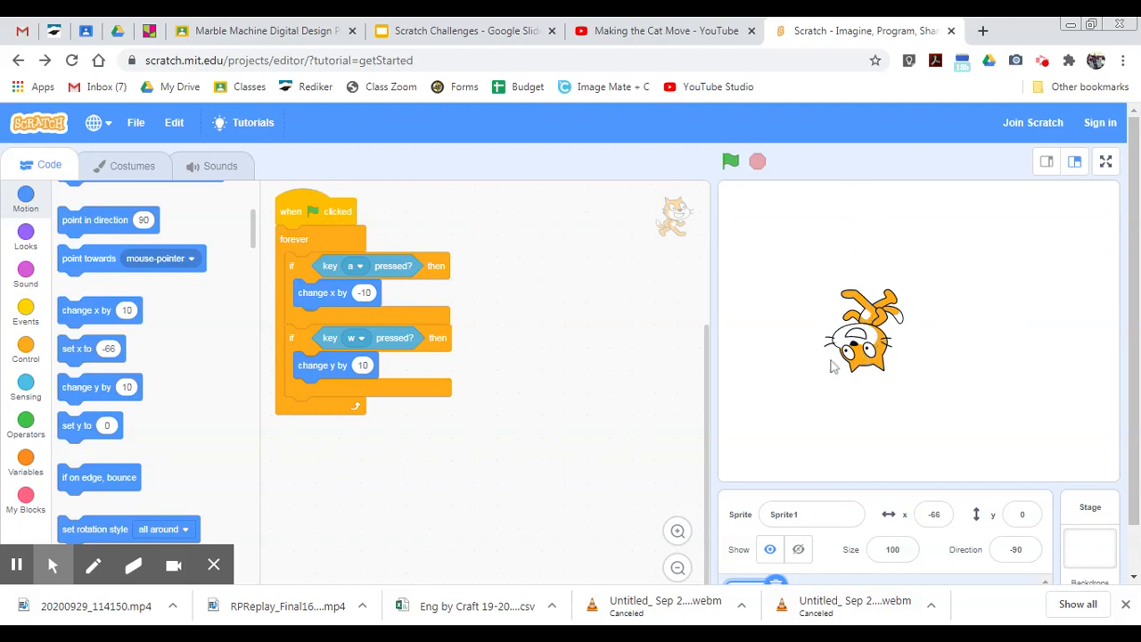
pyautogui.moveTo(547, 262)
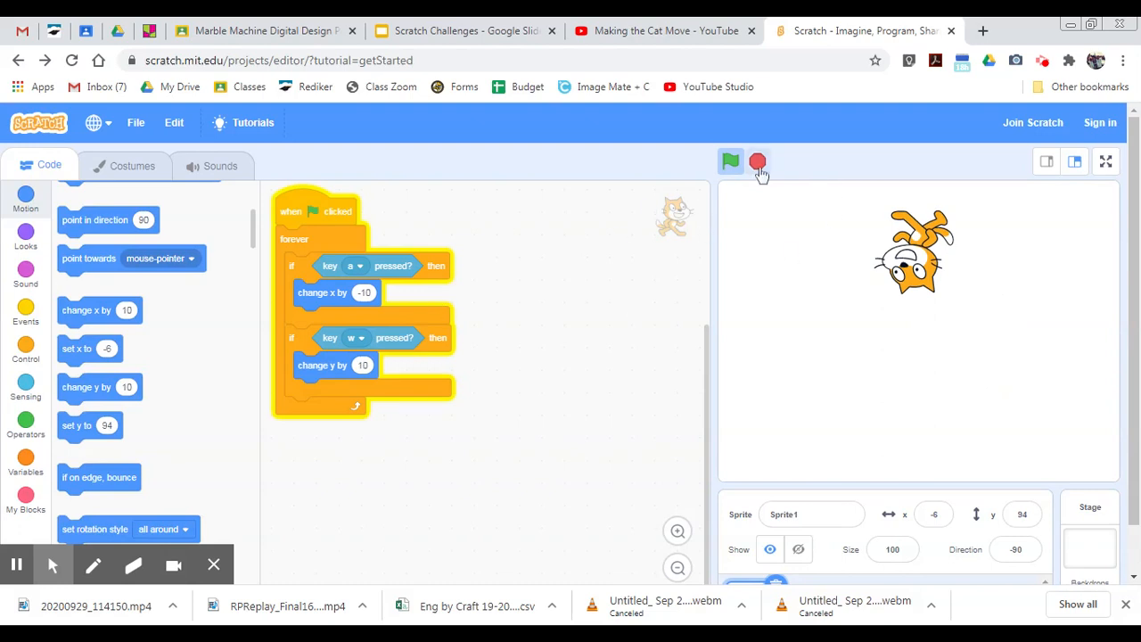
# - Stop the script and add a point in direction -90 block to the 'a' condition
pyautogui.click(731, 160)
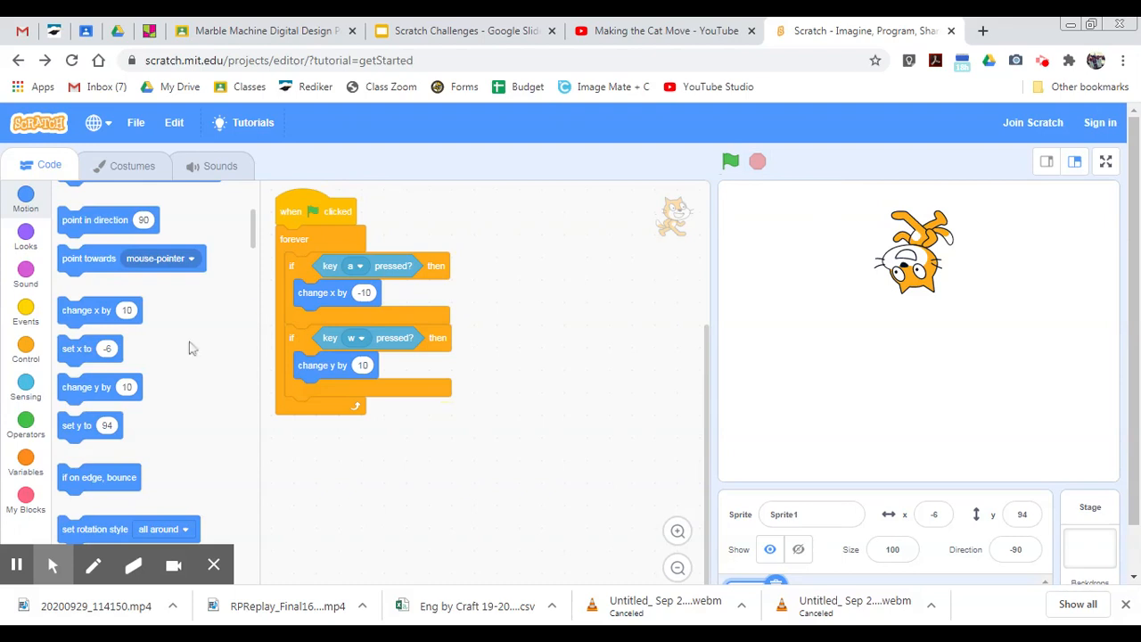
pyautogui.moveTo(253, 249)
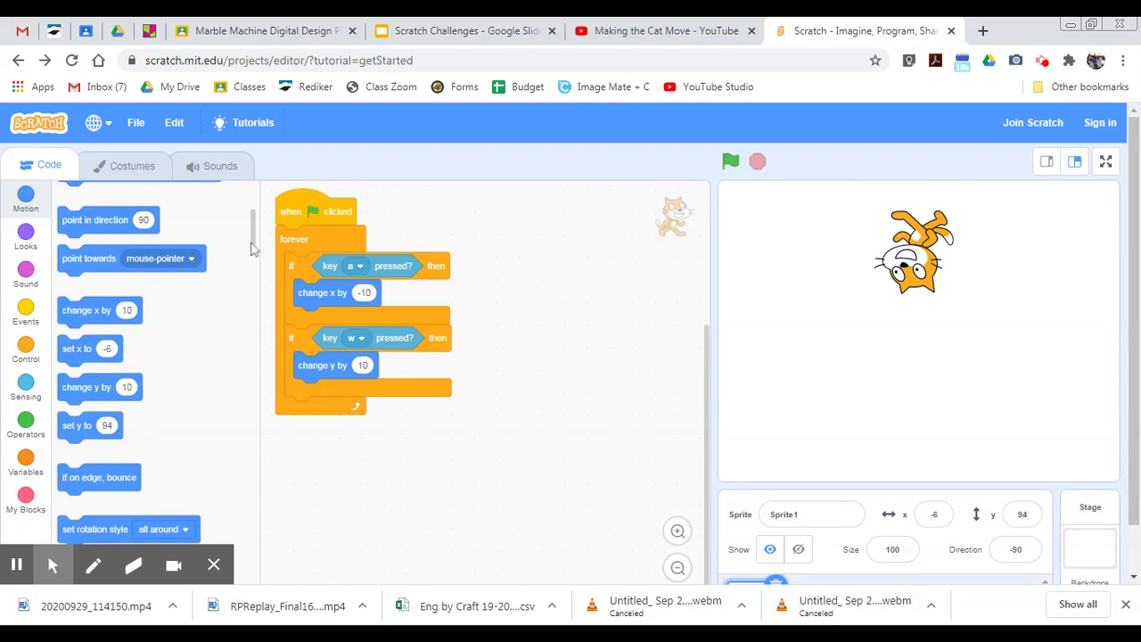
pyautogui.scroll(3)
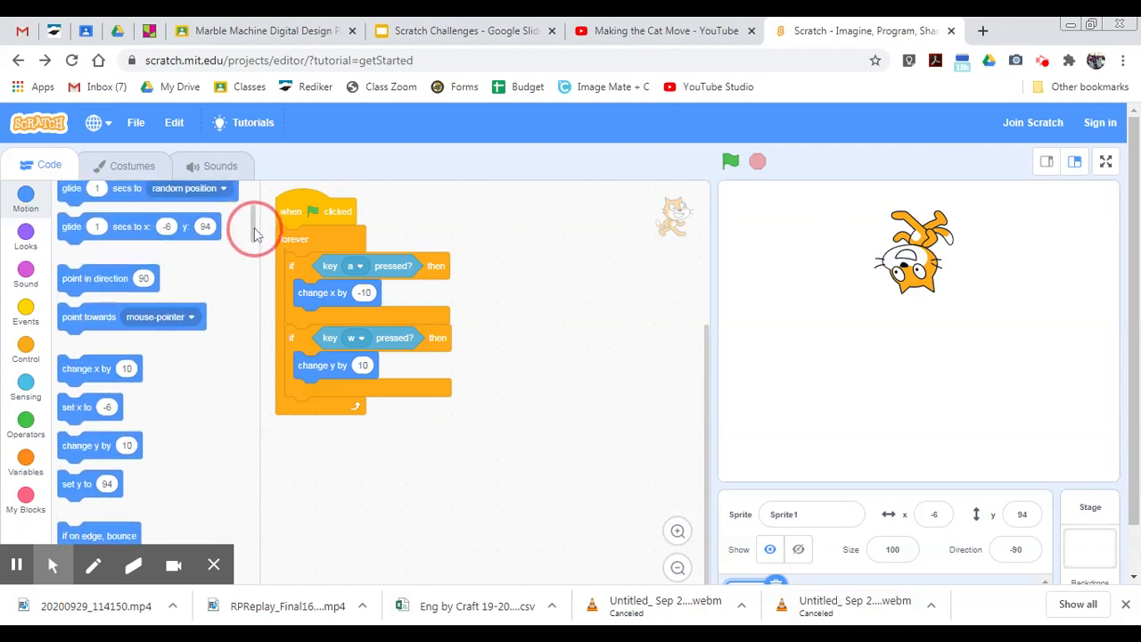
pyautogui.moveTo(107, 278)
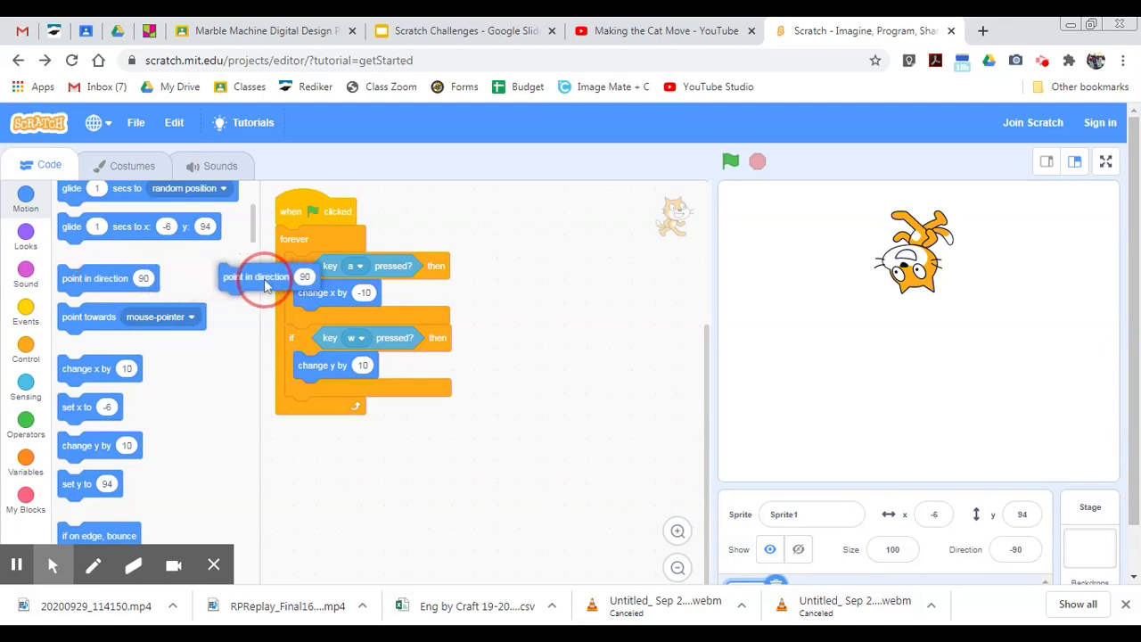
pyautogui.moveTo(257, 277); pyautogui.dragTo(337, 303)
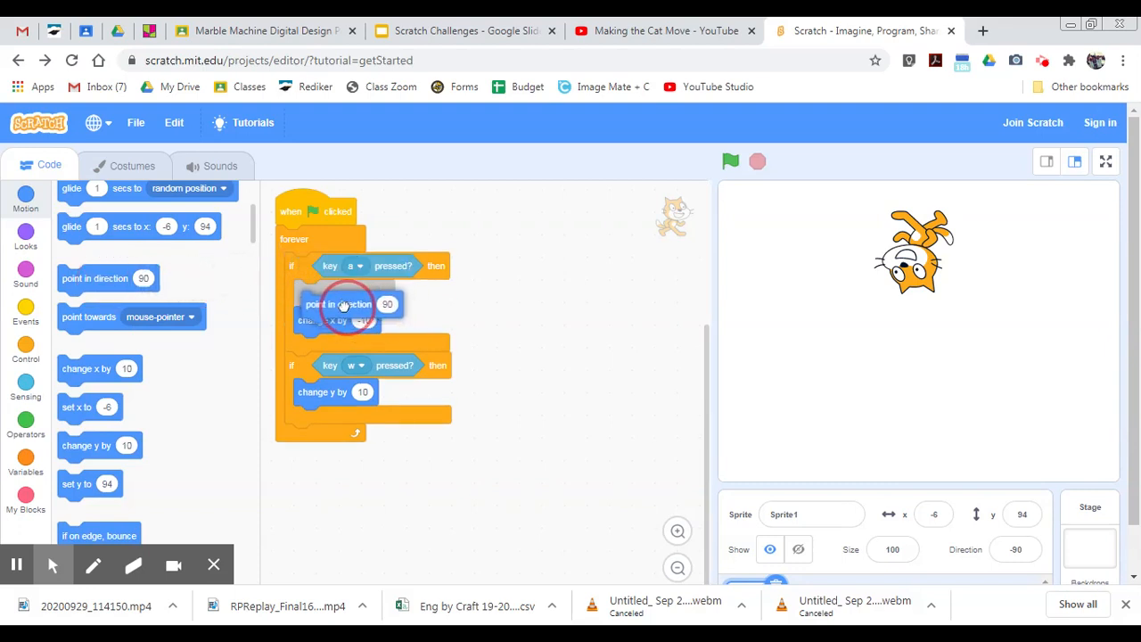
pyautogui.click(387, 303)
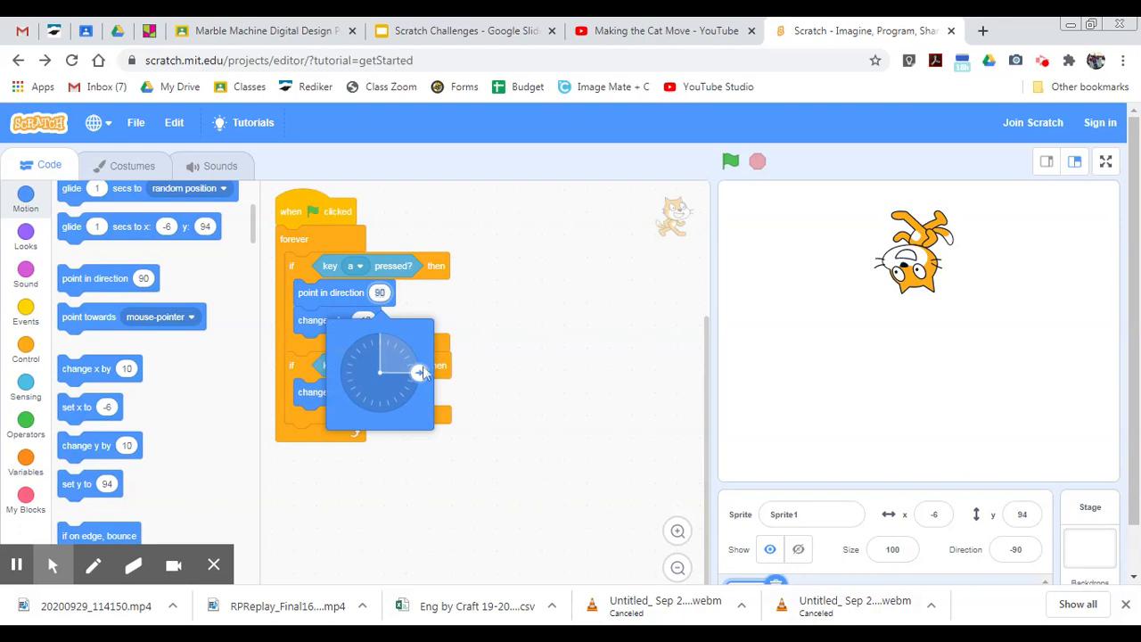
pyautogui.moveTo(419, 373); pyautogui.dragTo(339, 373)
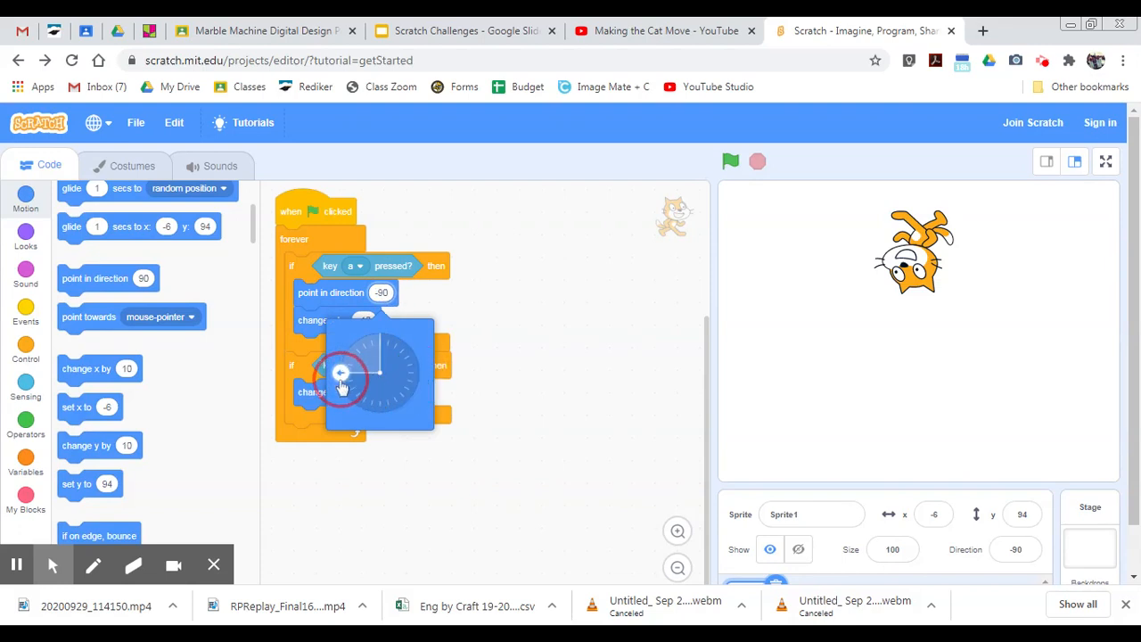
pyautogui.click(562, 387)
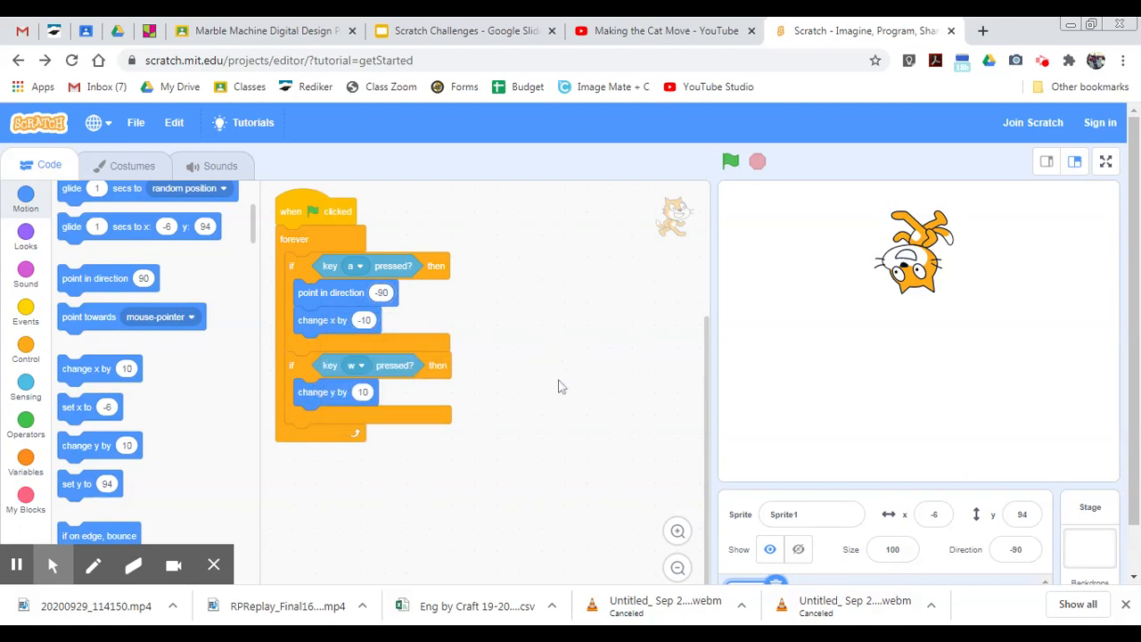
# - Add a point in direction 0 block to the 'w' condition, then test-run and stop the script
pyautogui.moveTo(92, 278); pyautogui.dragTo(353, 378)
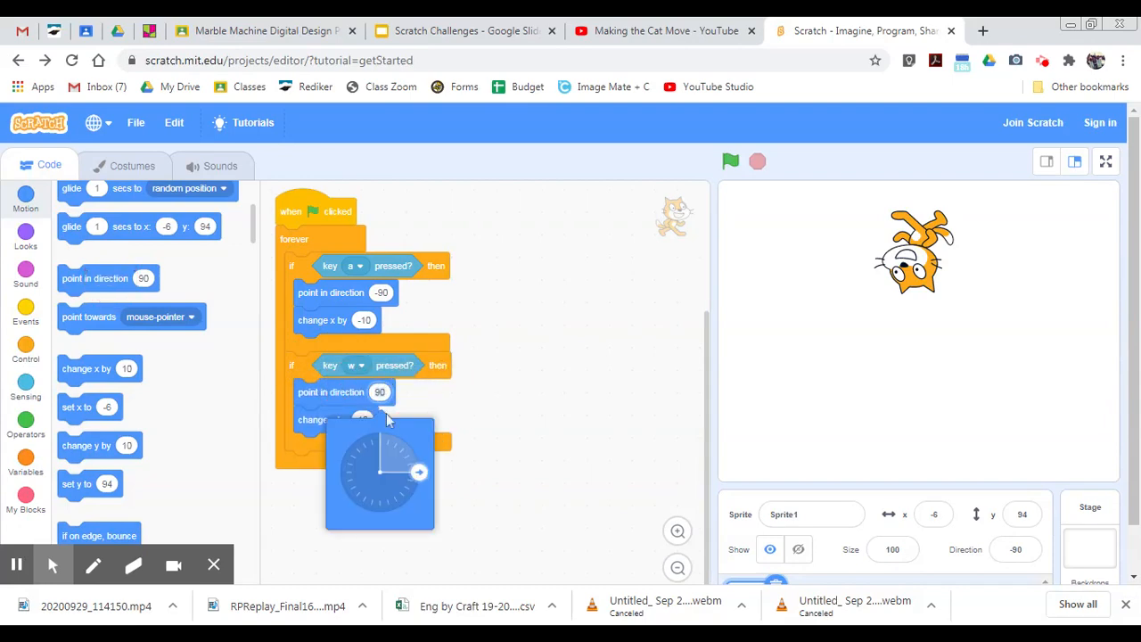
pyautogui.moveTo(419, 472); pyautogui.dragTo(378, 433)
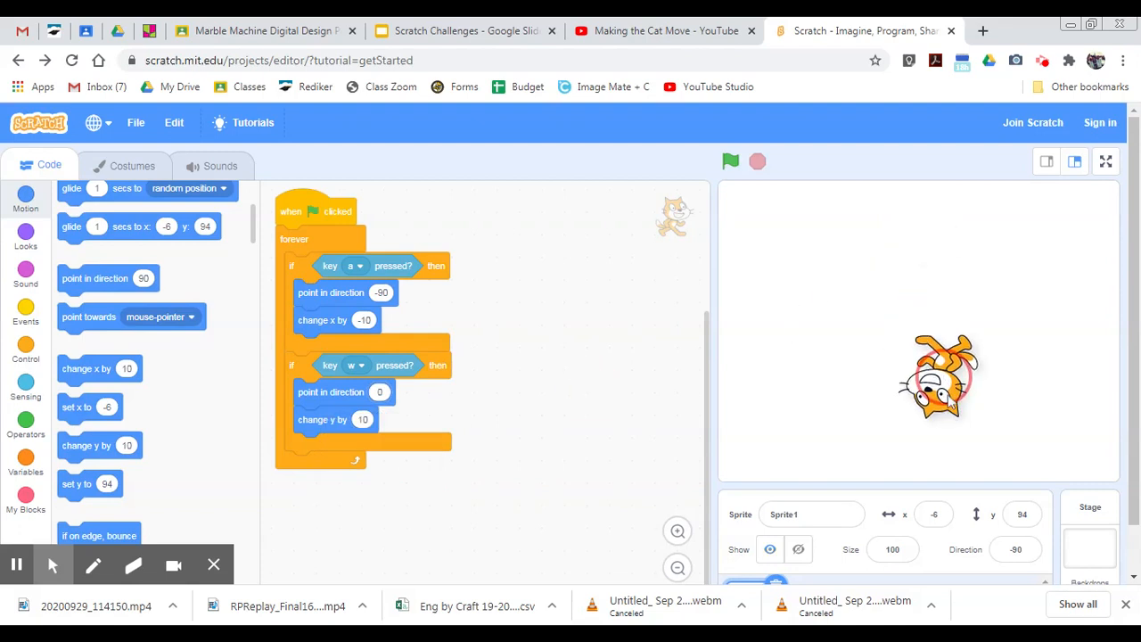
pyautogui.click(731, 160)
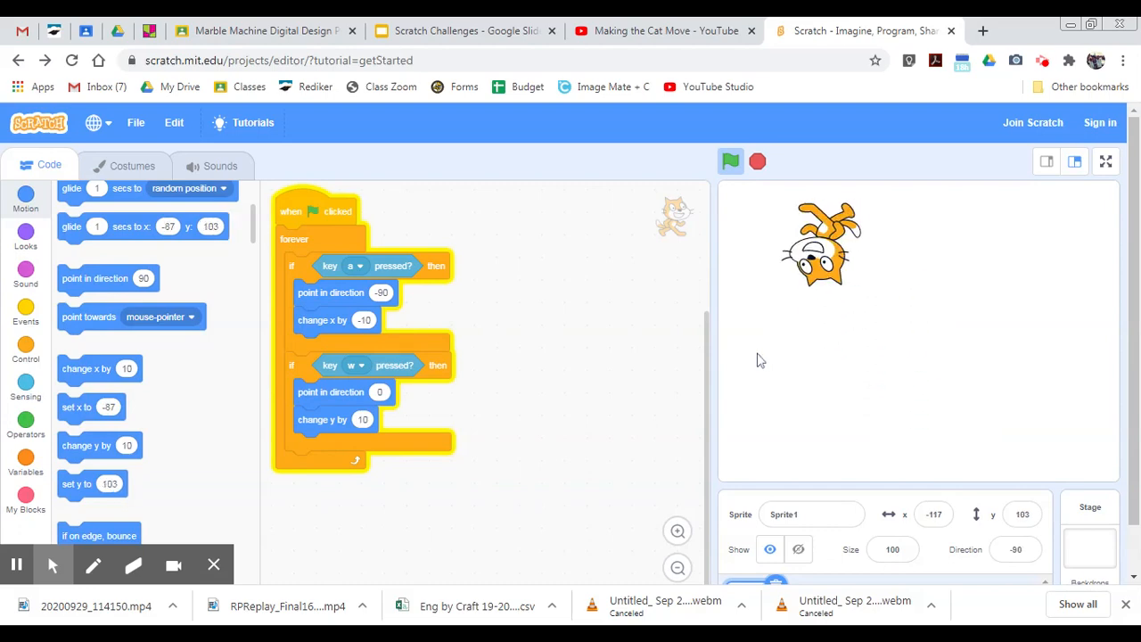
pyautogui.click(731, 161)
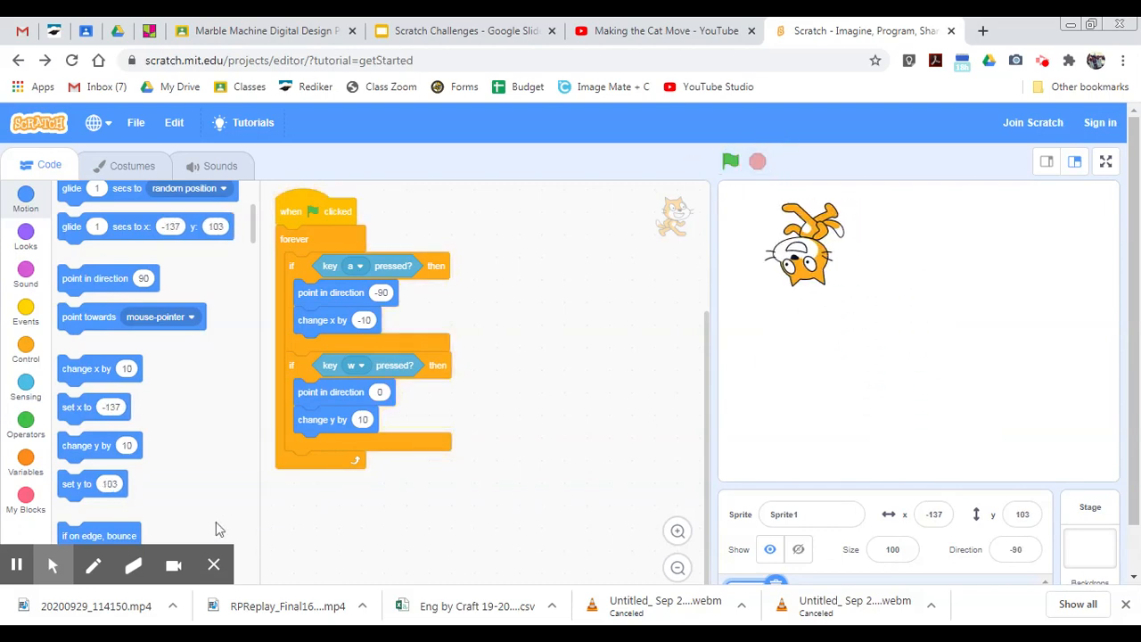